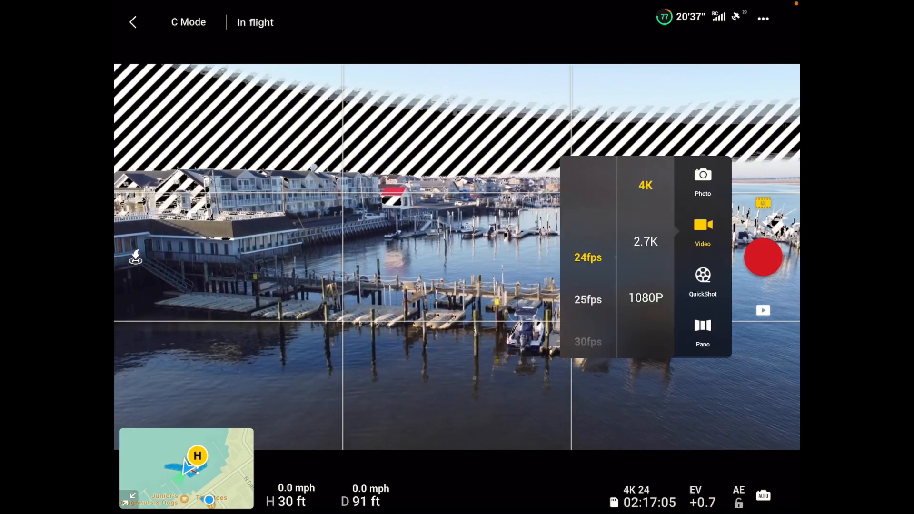
# Switch the camera from Video to QuickShot mode and choose the Circle shot.
pyautogui.click(703, 283)
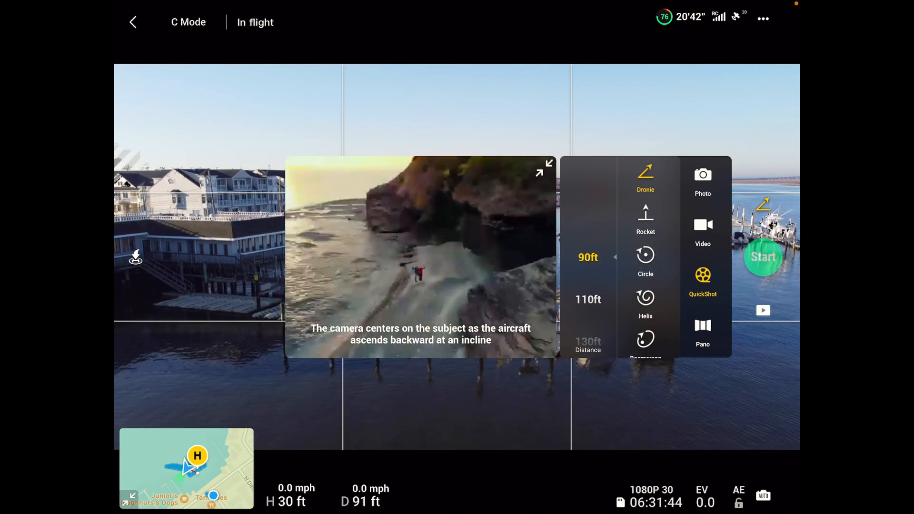
pyautogui.click(646, 259)
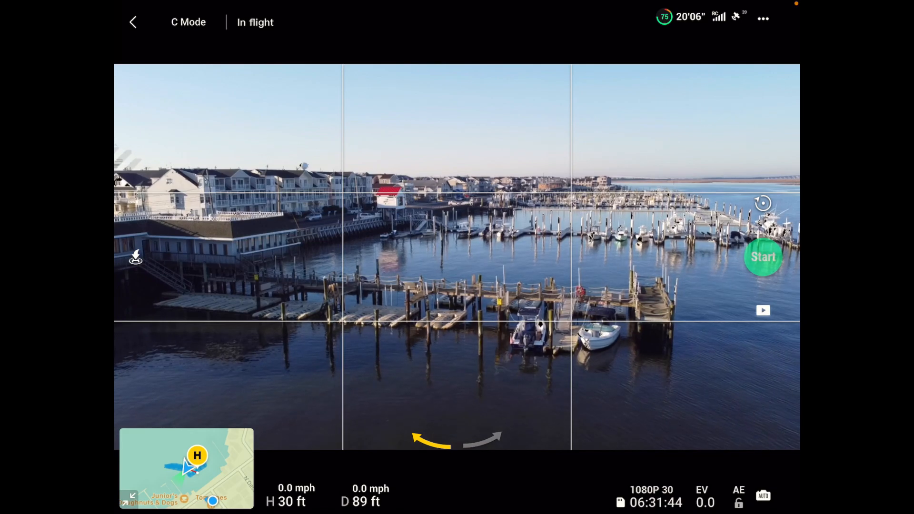
# Start the Circle QuickShot around the dock, then cancel it with the red X.
pyautogui.click(618, 318)
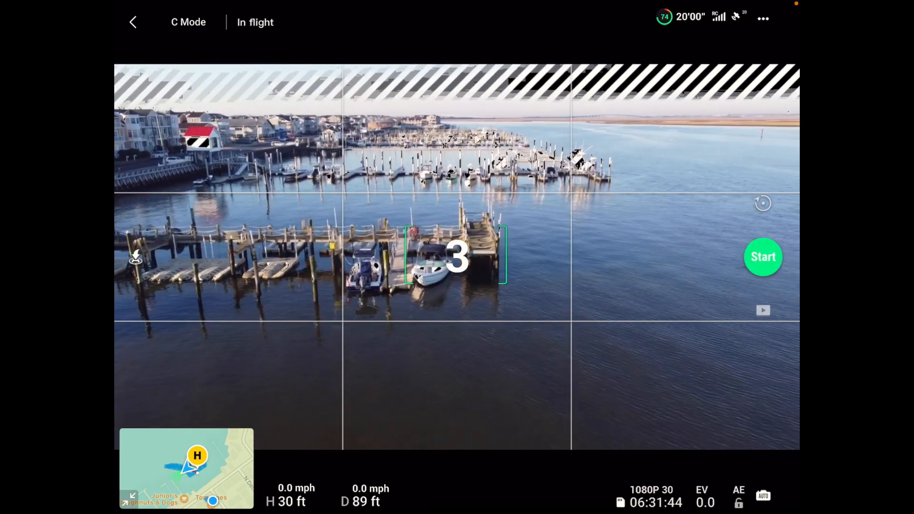
pyautogui.click(762, 256)
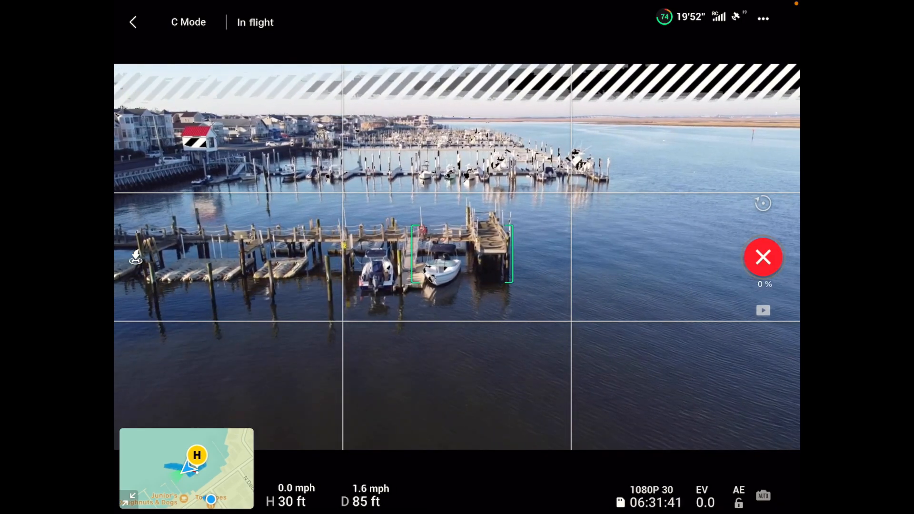
pyautogui.click(763, 257)
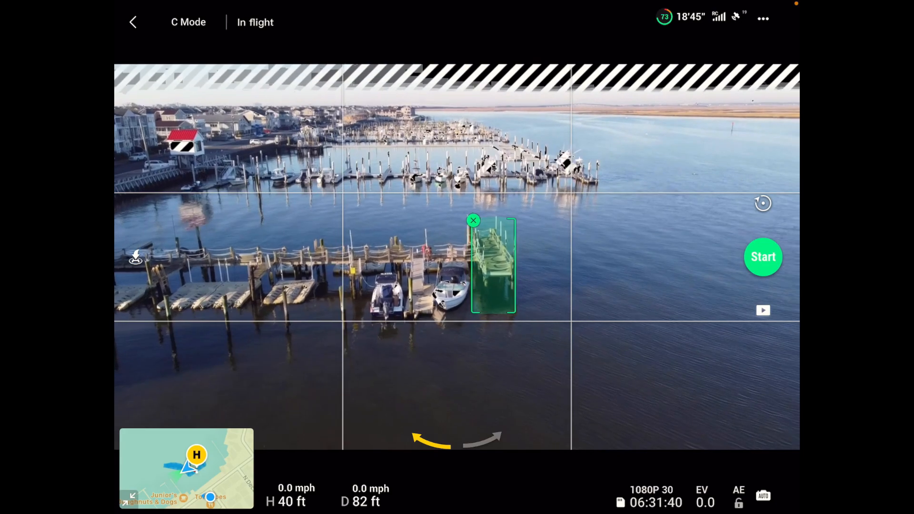
# Run the Circle QuickShot again and stop it partway around the dock.
pyautogui.click(762, 256)
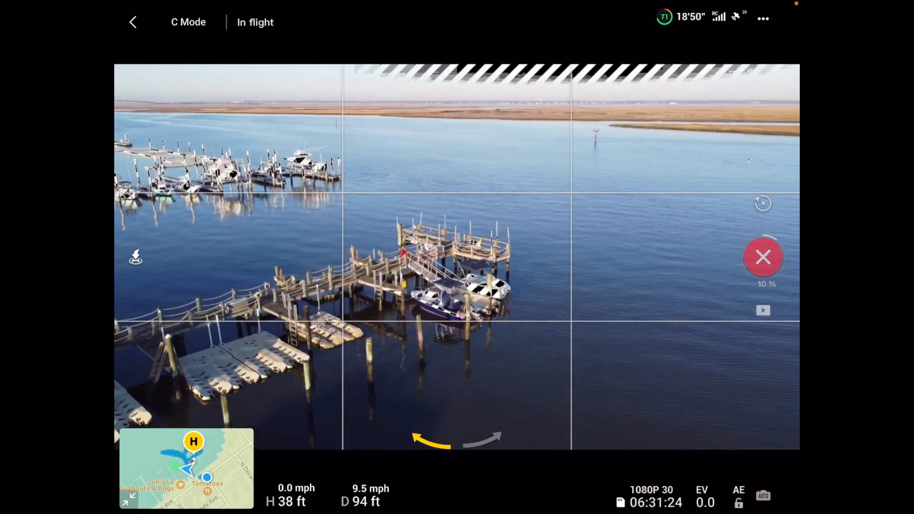
pyautogui.click(762, 257)
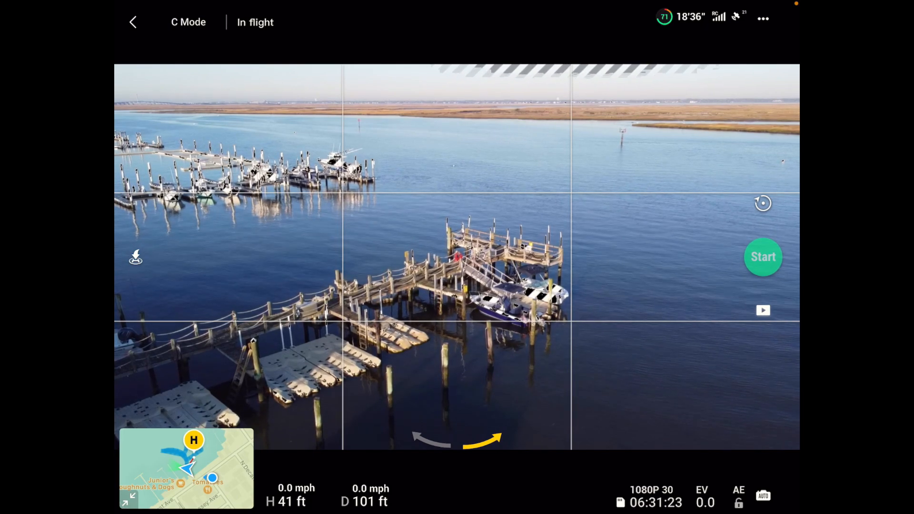
# Mark the dock as subject, start the Circle QuickShot and cancel it at 37 percent.
pyautogui.click(489, 256)
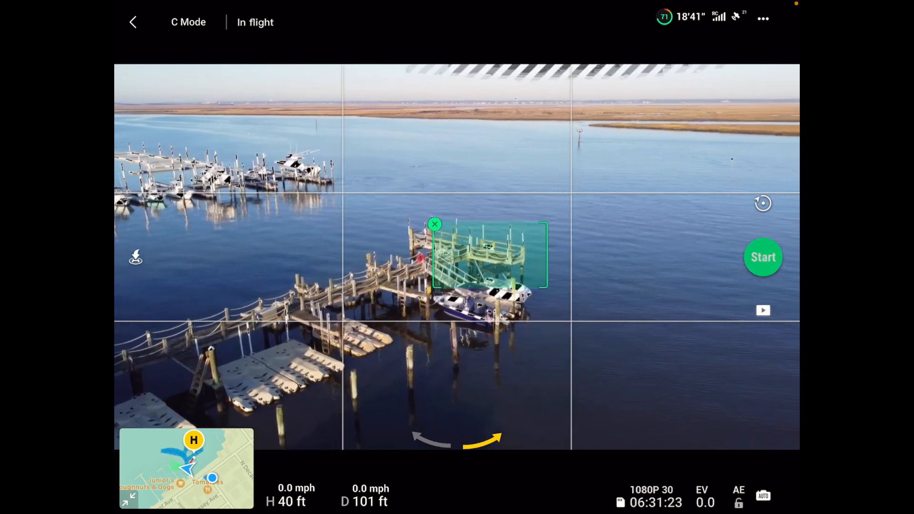
pyautogui.click(763, 257)
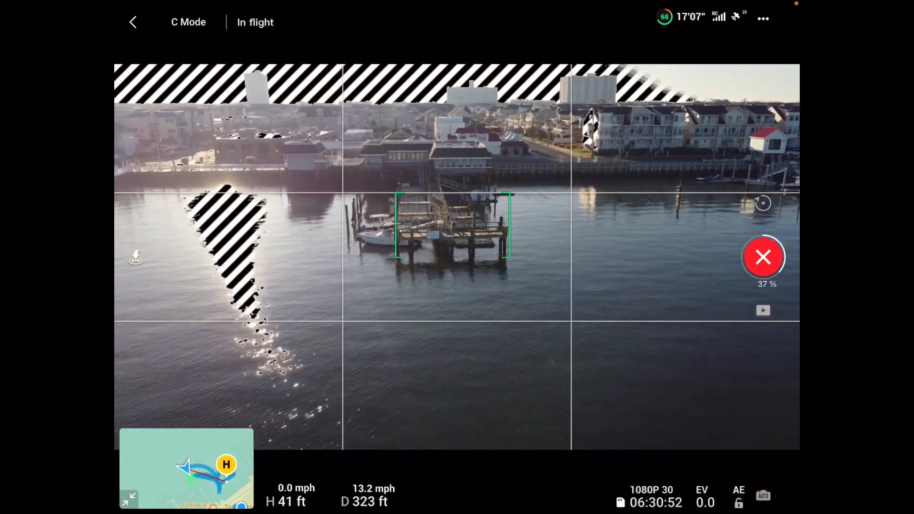
pyautogui.click(763, 256)
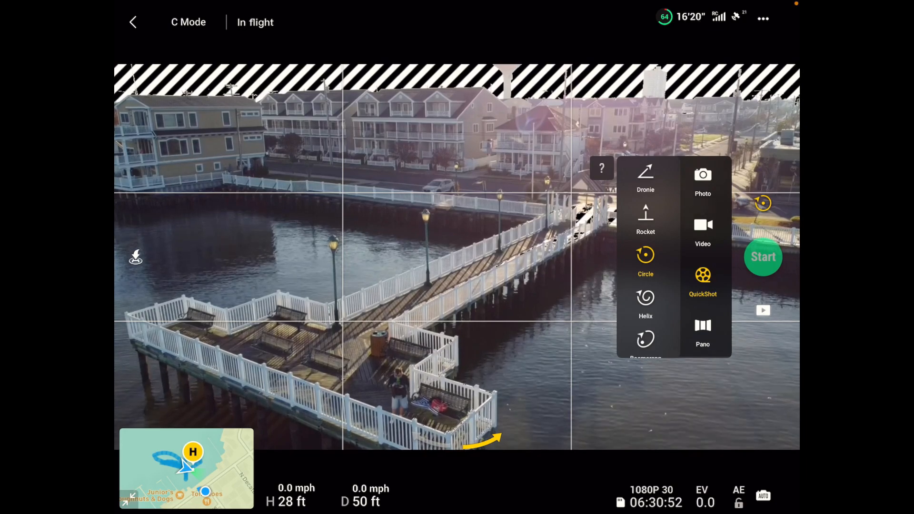
# Choose the Dronie QuickShot and set its Distance wheel to 150 ft.
pyautogui.click(646, 181)
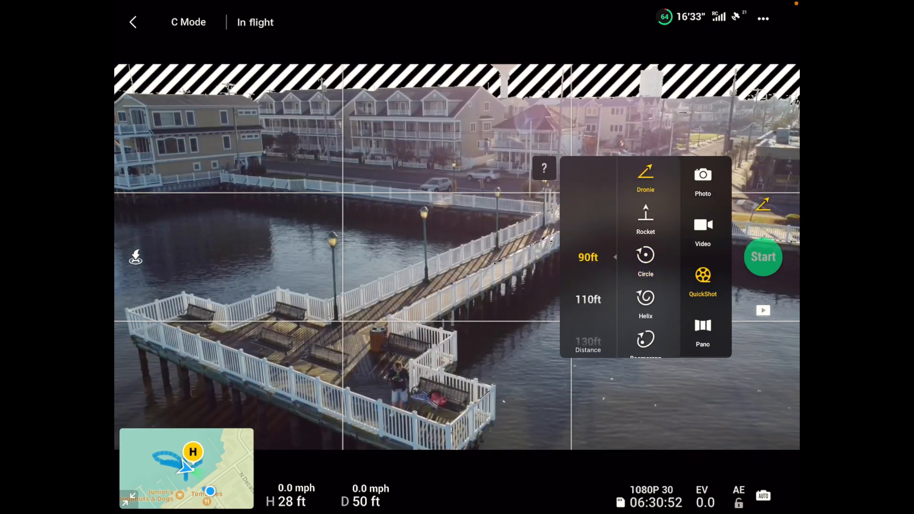
pyautogui.scroll(-3)
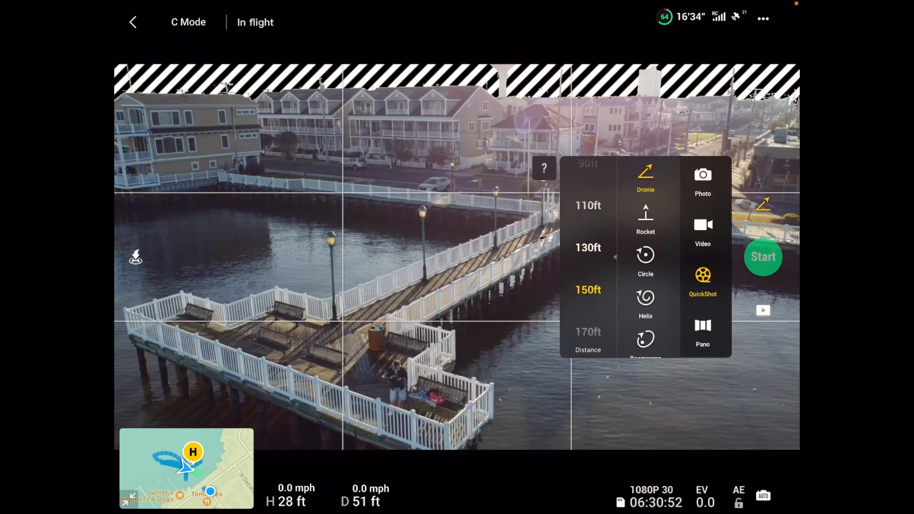
pyautogui.scroll(-3)
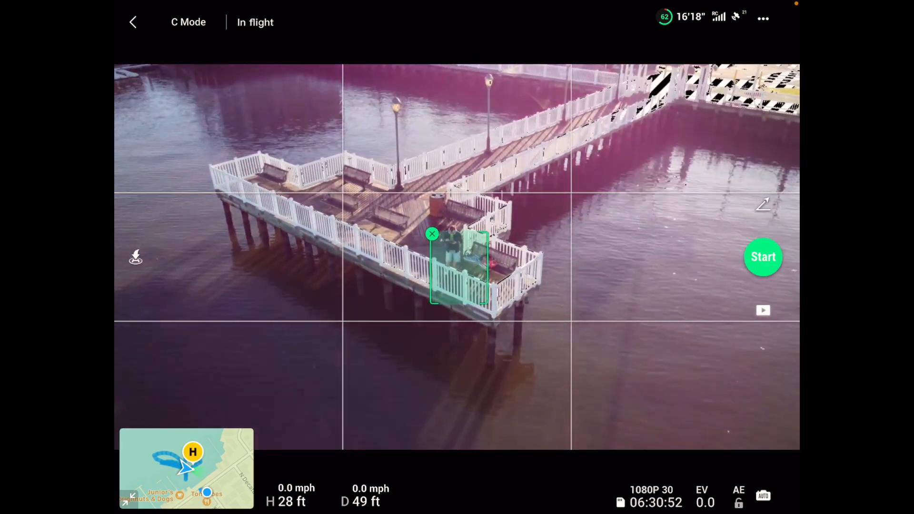
# Start the Dronie QuickShot on the pier person and let it fly until it returns.
pyautogui.click(763, 258)
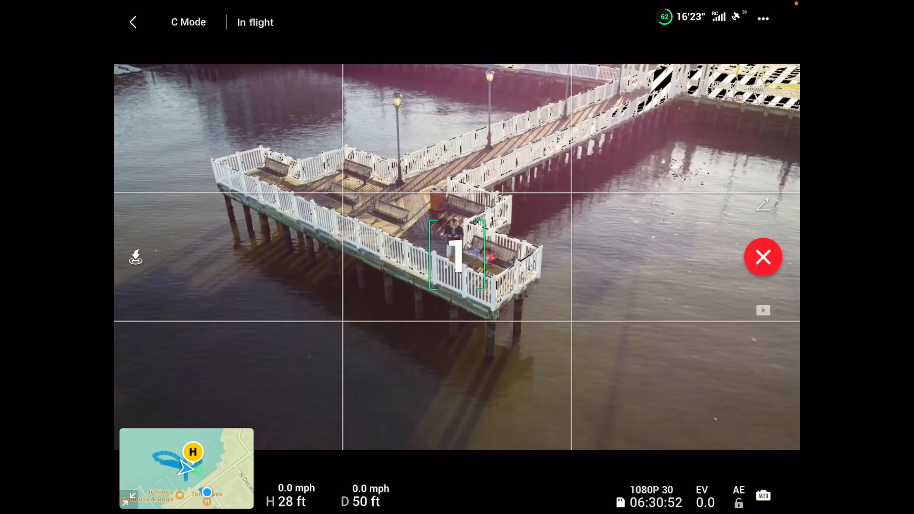
pyautogui.click(763, 256)
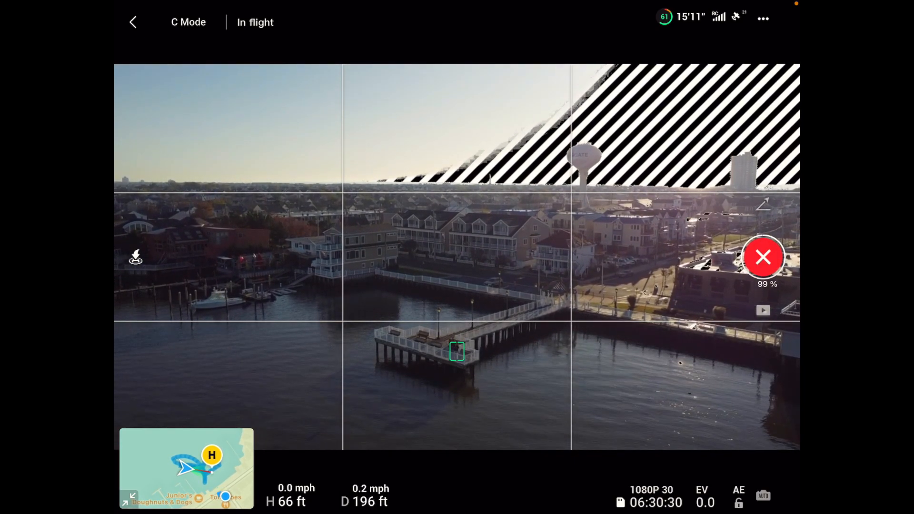
pyautogui.click(763, 256)
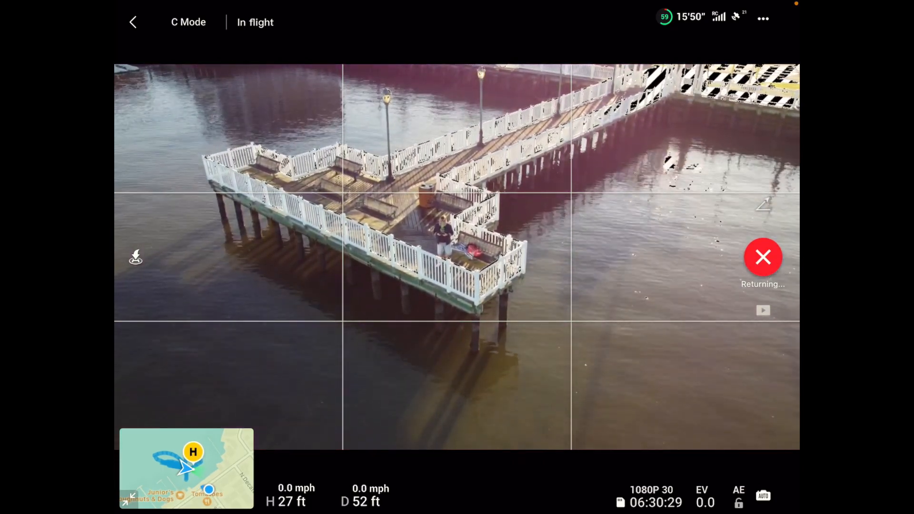
# Choose the Rocket QuickShot with a 110 ft altitude.
pyautogui.click(763, 256)
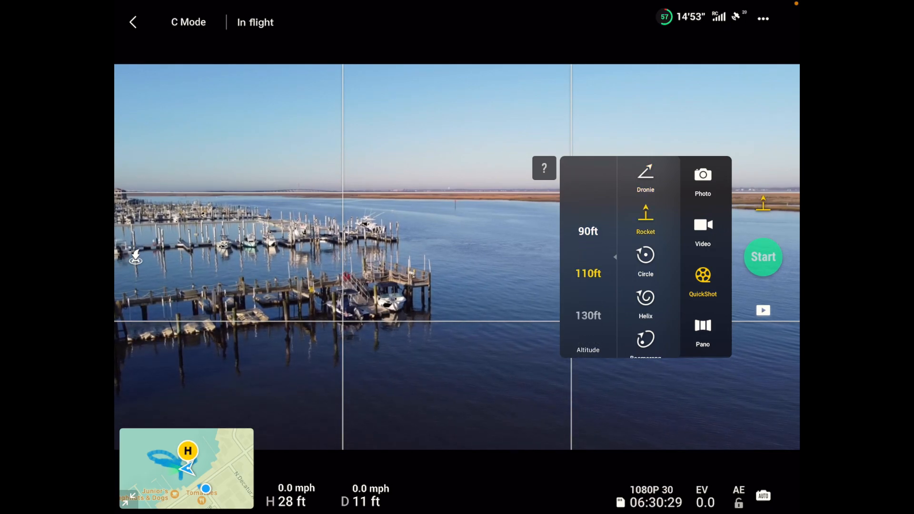
# Tilt the gimbal down to -90° so the pier and person are framed from above.
pyautogui.scroll(-3)
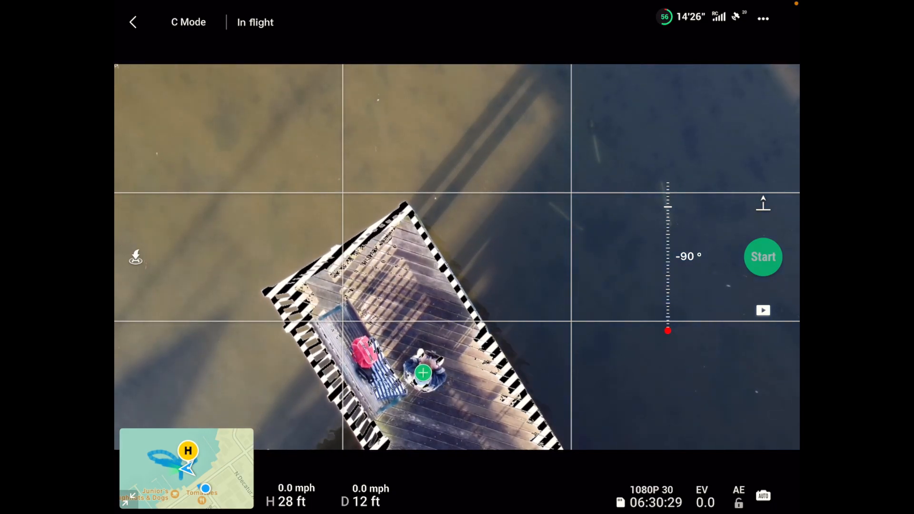
# Select the person on the pier as subject and start the Rocket QuickShot.
pyautogui.click(423, 373)
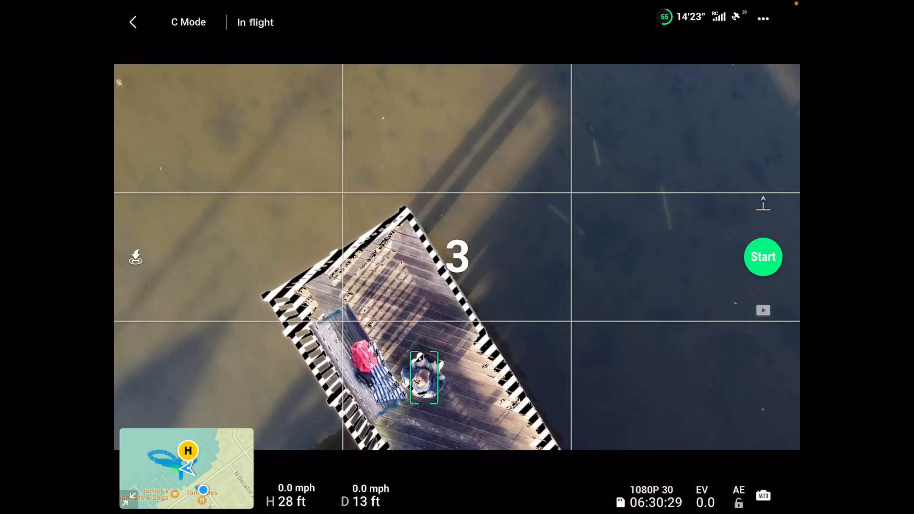
pyautogui.click(763, 256)
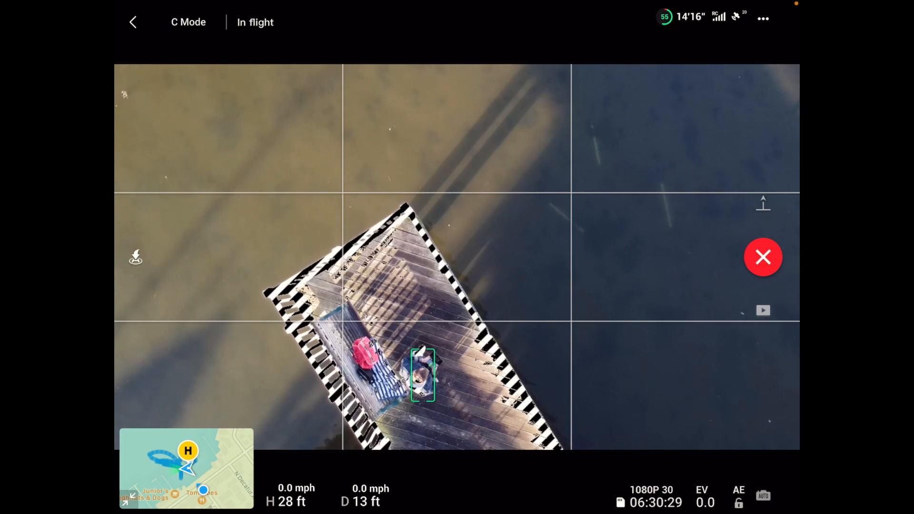
pyautogui.click(762, 257)
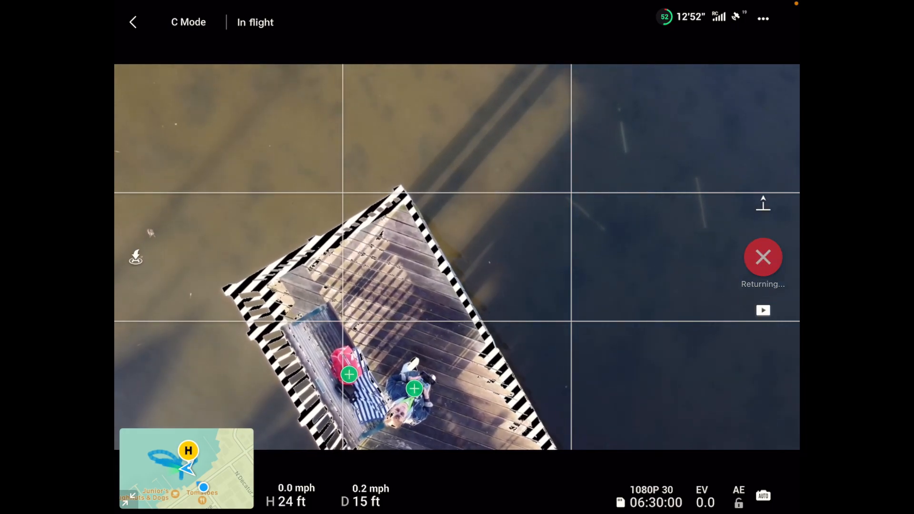
# Switch the camera from QuickShots back to Video mode at 4K 24fps.
pyautogui.click(763, 256)
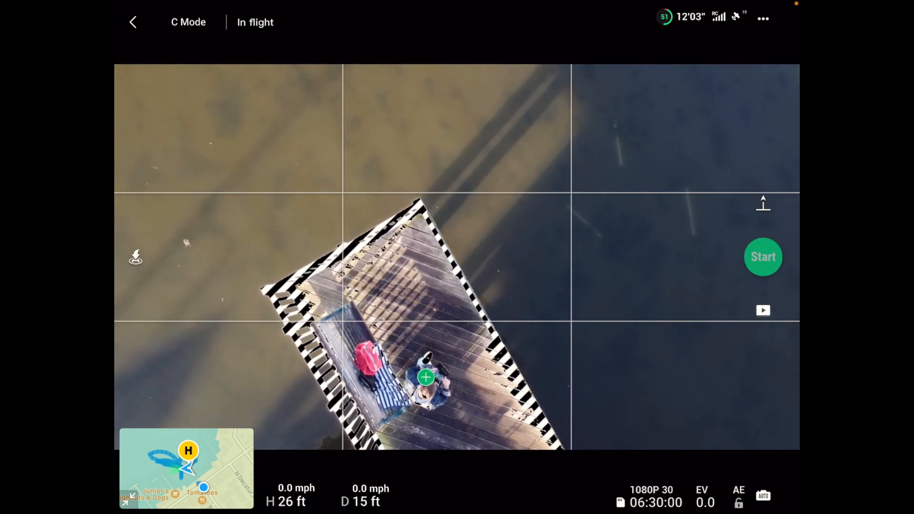
pyautogui.click(703, 280)
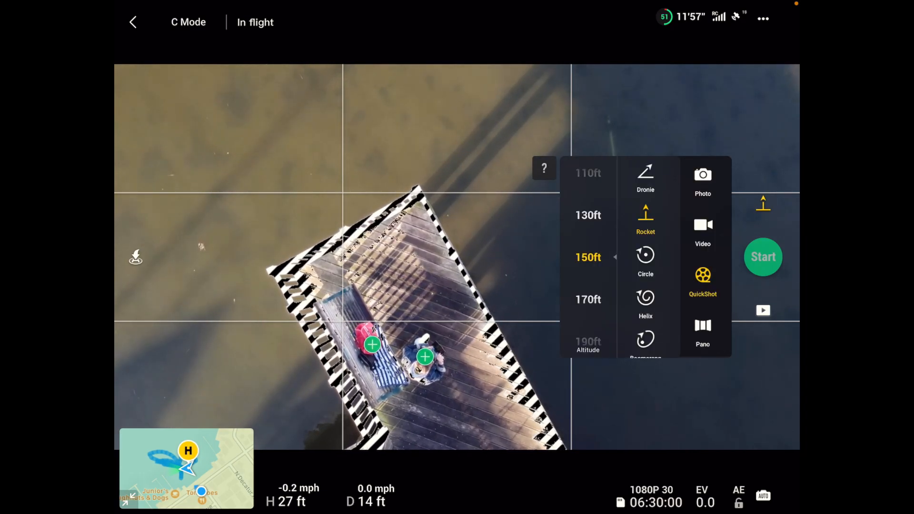
pyautogui.click(703, 233)
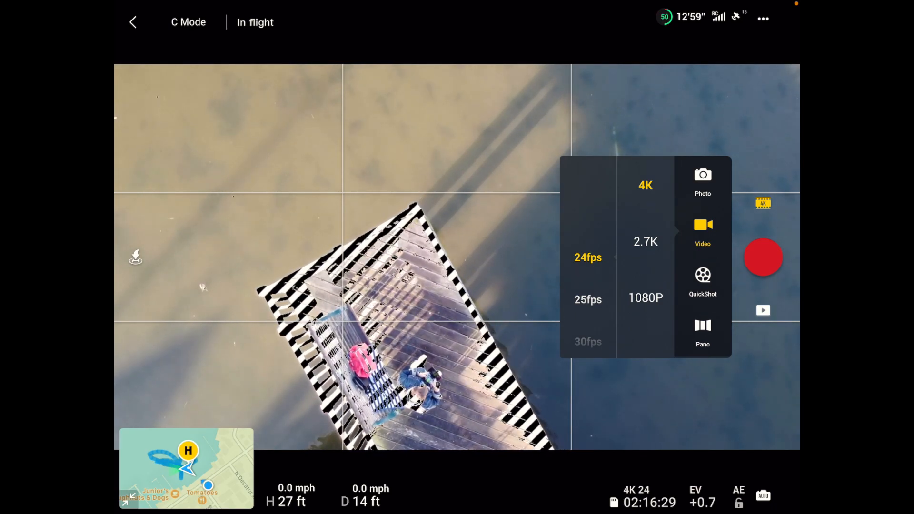
# Keep the resolution at 4K 24fps after trying 1080P, zoom to 2x and start recording.
pyautogui.click(646, 297)
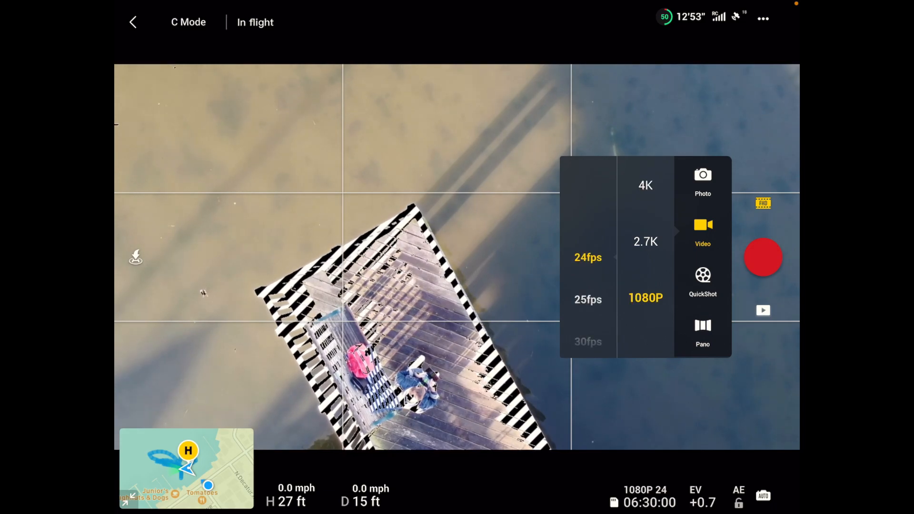
pyautogui.click(646, 184)
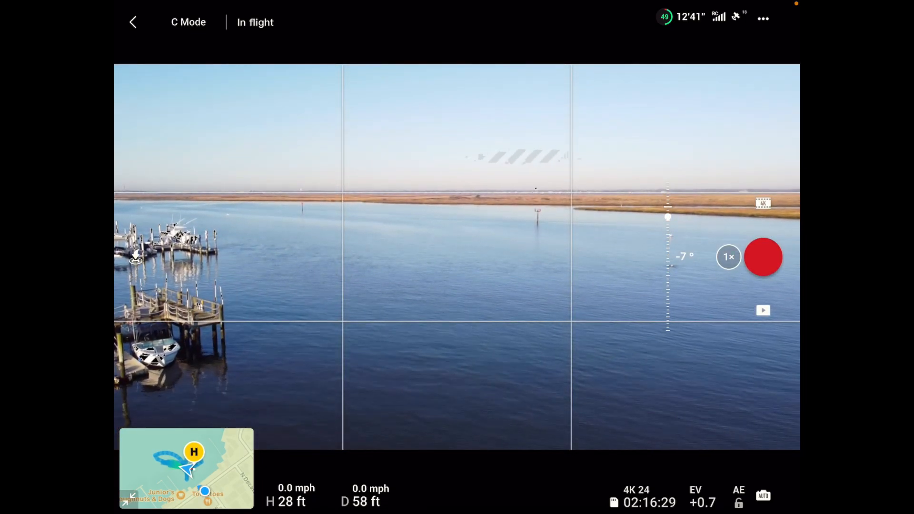
pyautogui.click(729, 258)
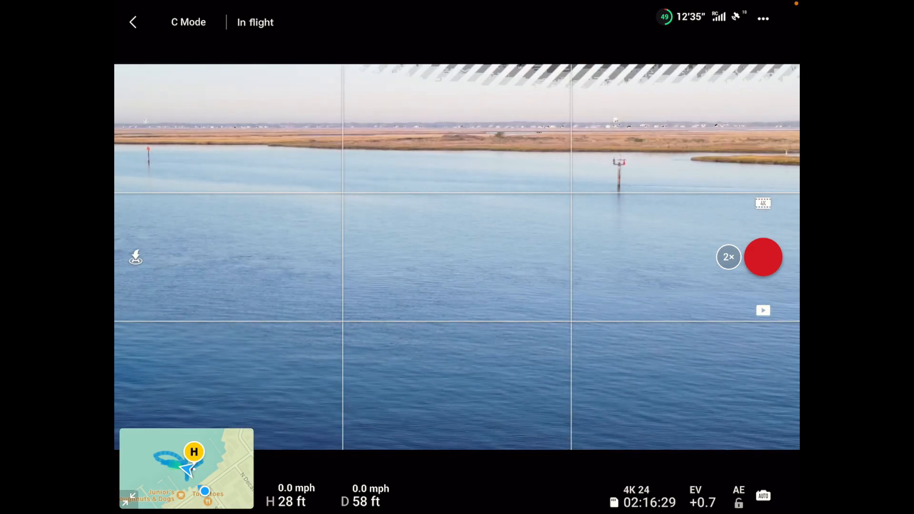
pyautogui.click(762, 257)
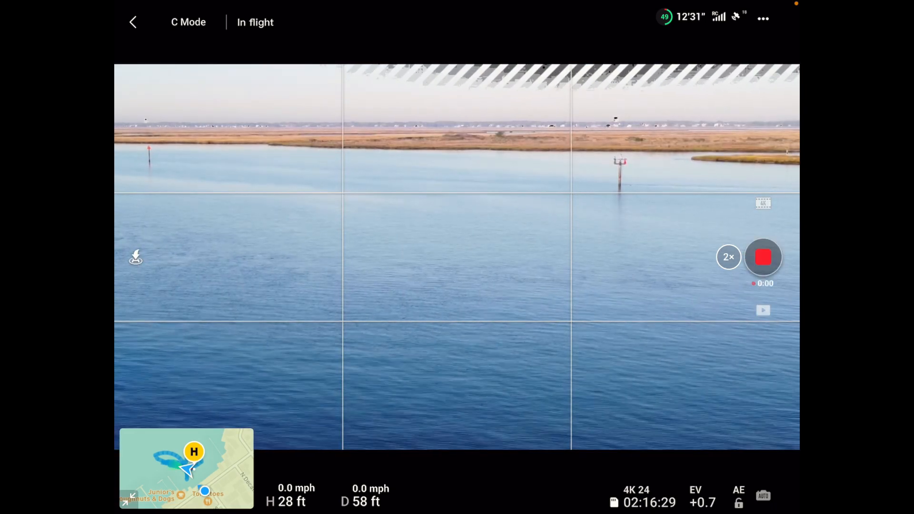